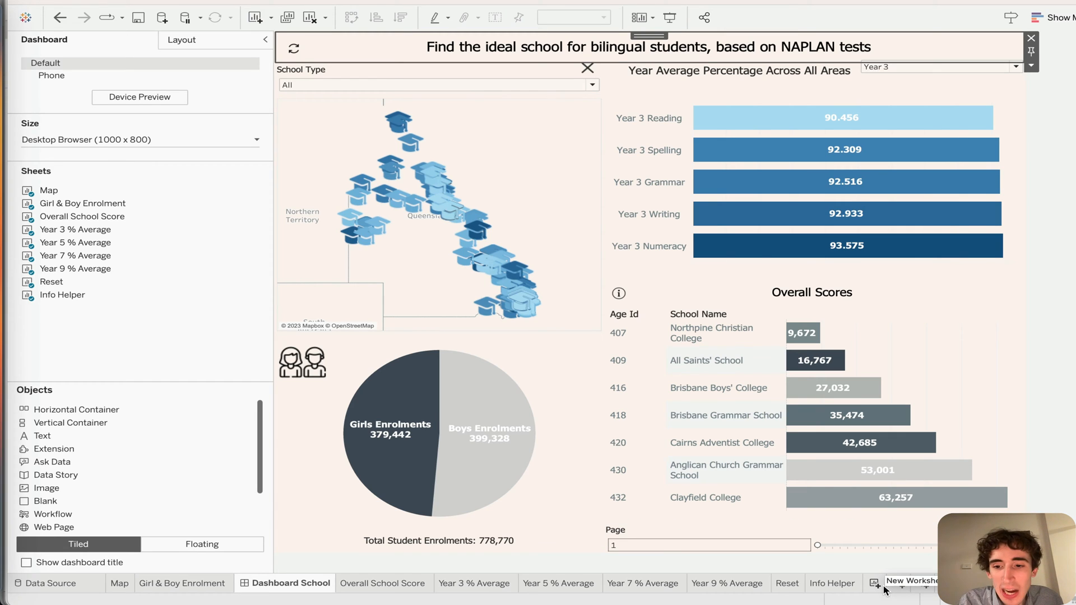
- Add blank Sheet 10 and browse the Statistical Area and Campus Type fields
left_click(874, 583)
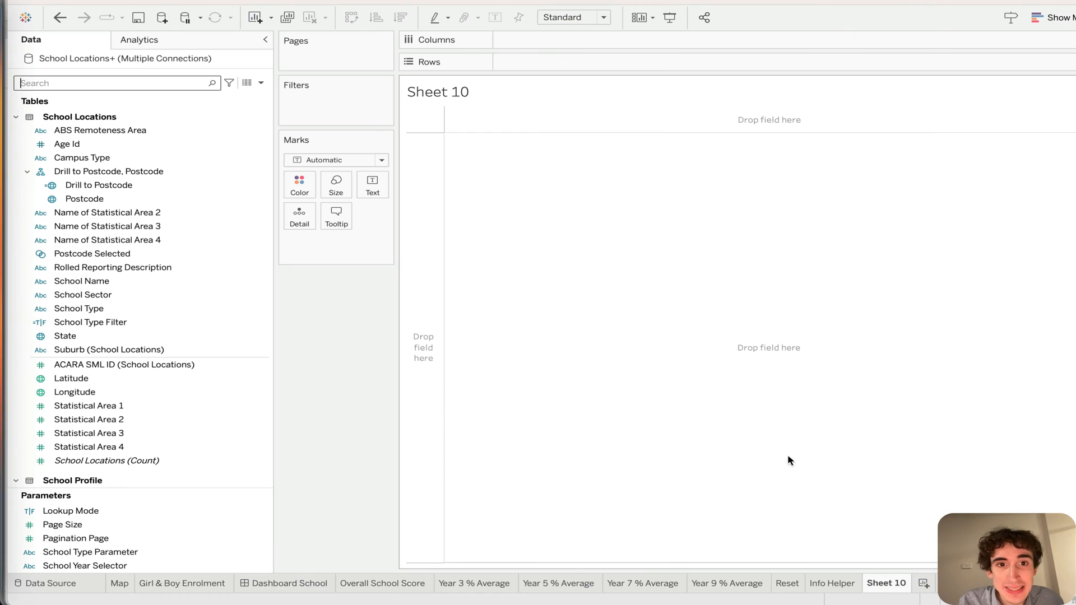
mouse_move(755, 421)
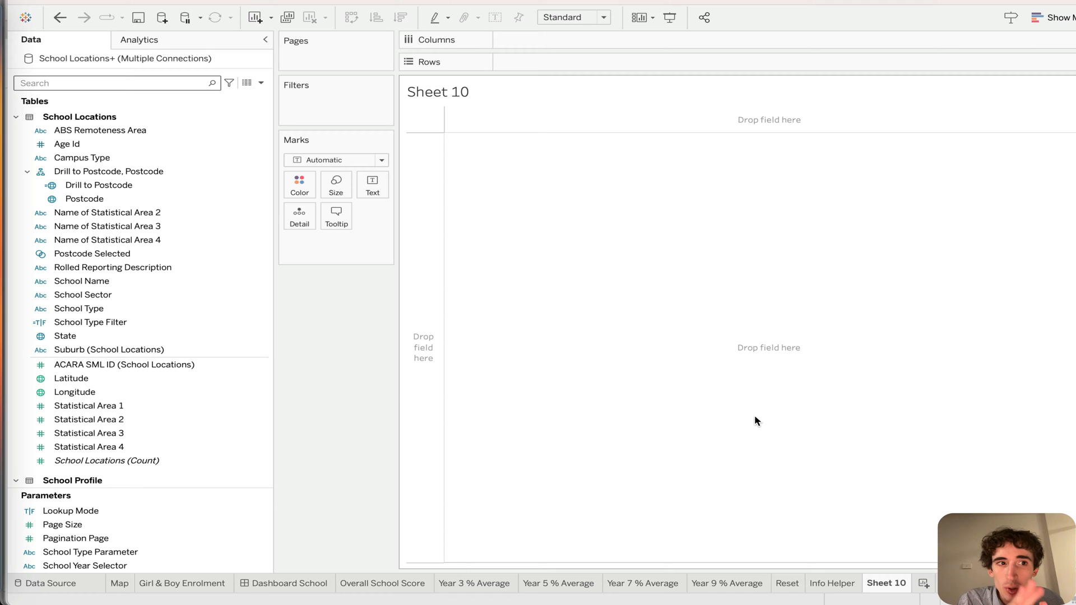
left_click(89, 406)
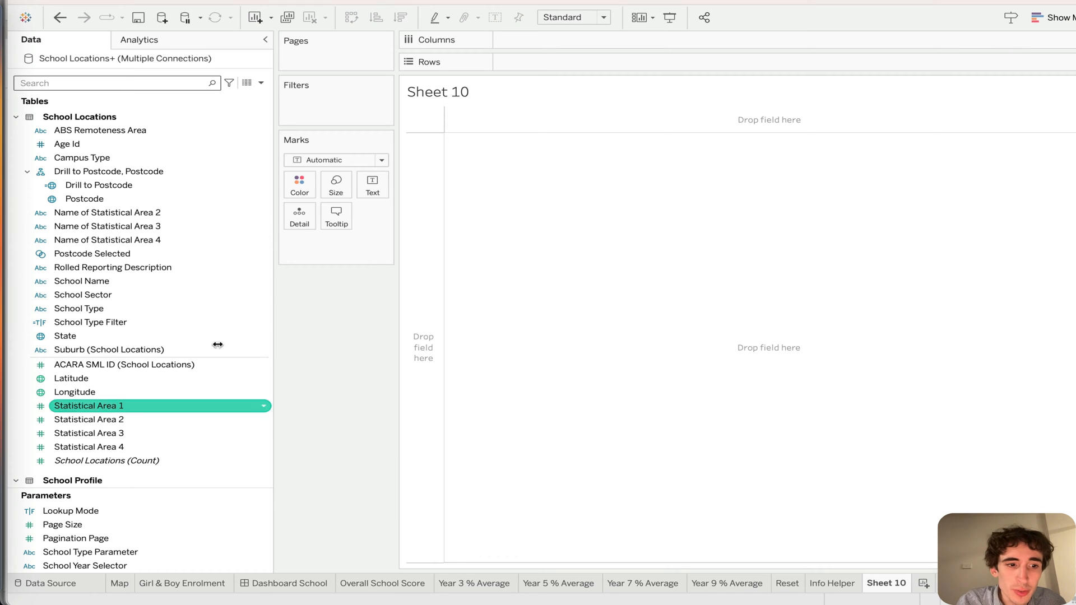
left_click(82, 157)
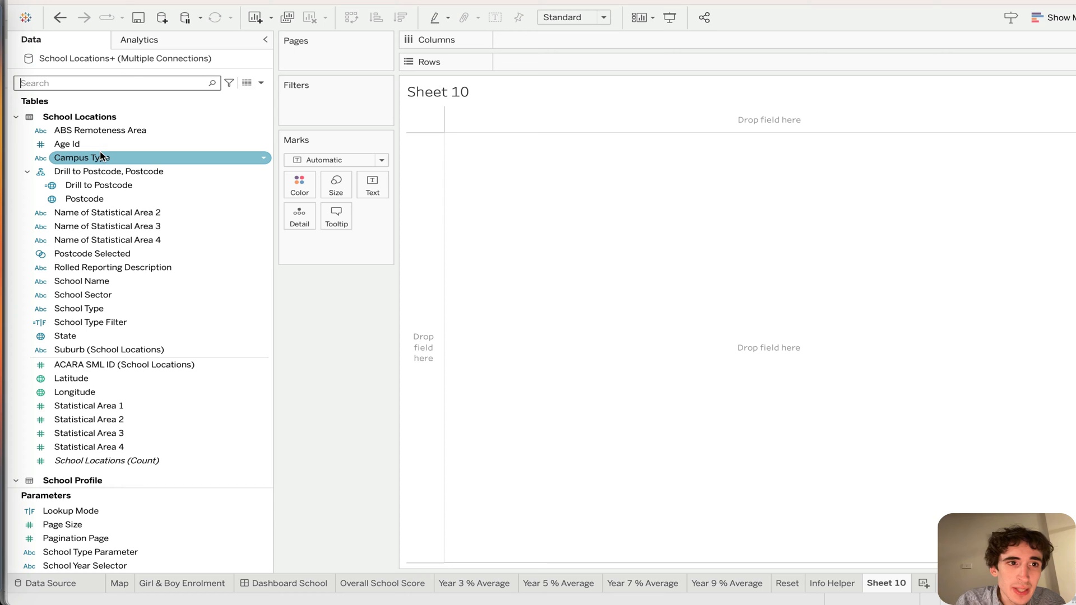
left_click(89, 433)
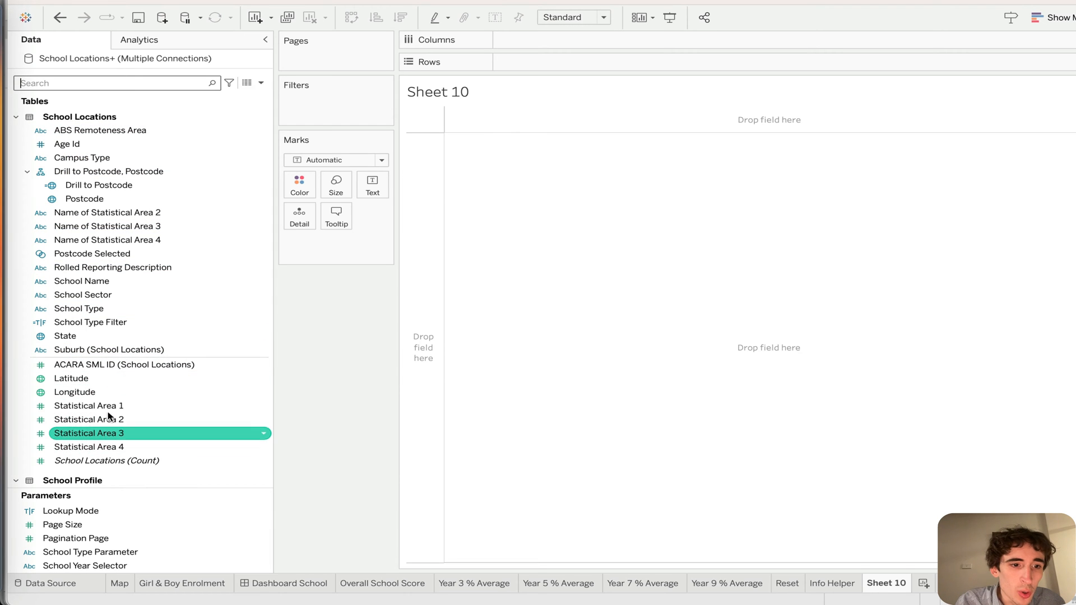
scroll("down", 3)
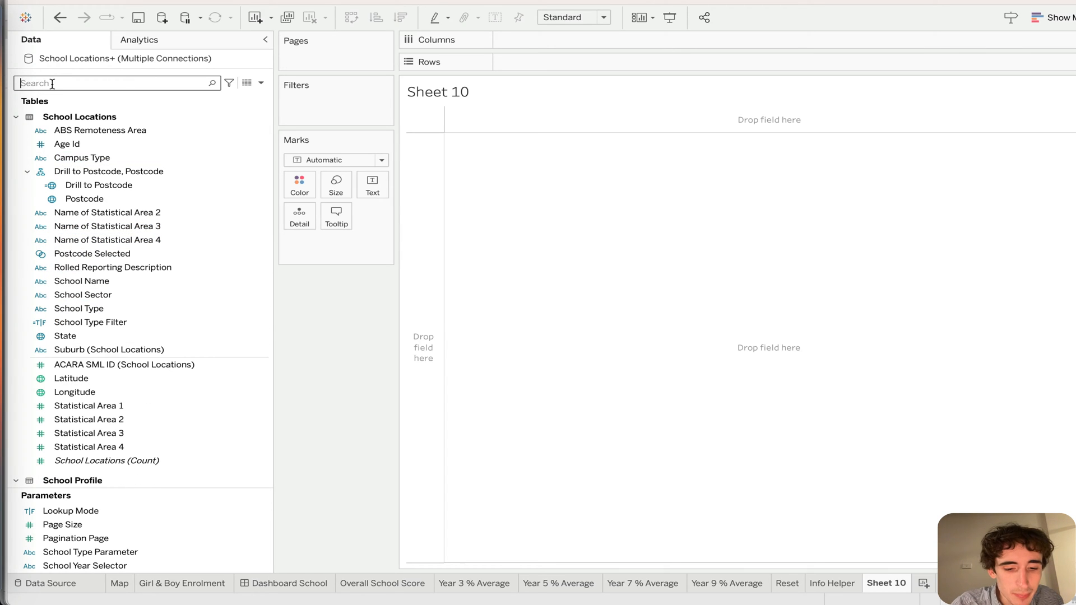
- Search fields for 'num' and review the NumericYr3Gppctnms formula without changing it
type("num")
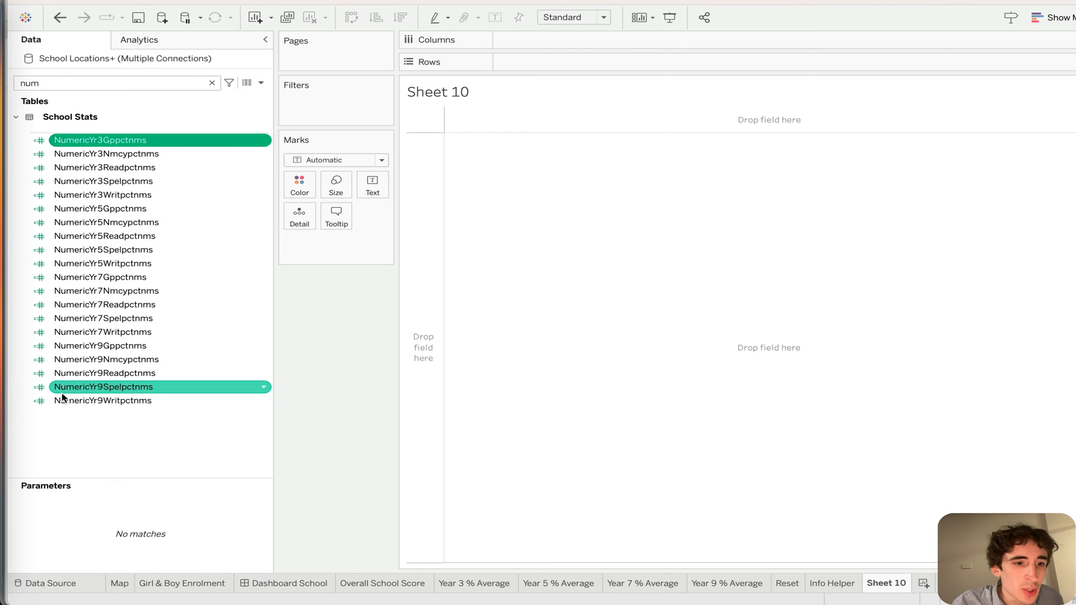
right_click(99, 140)
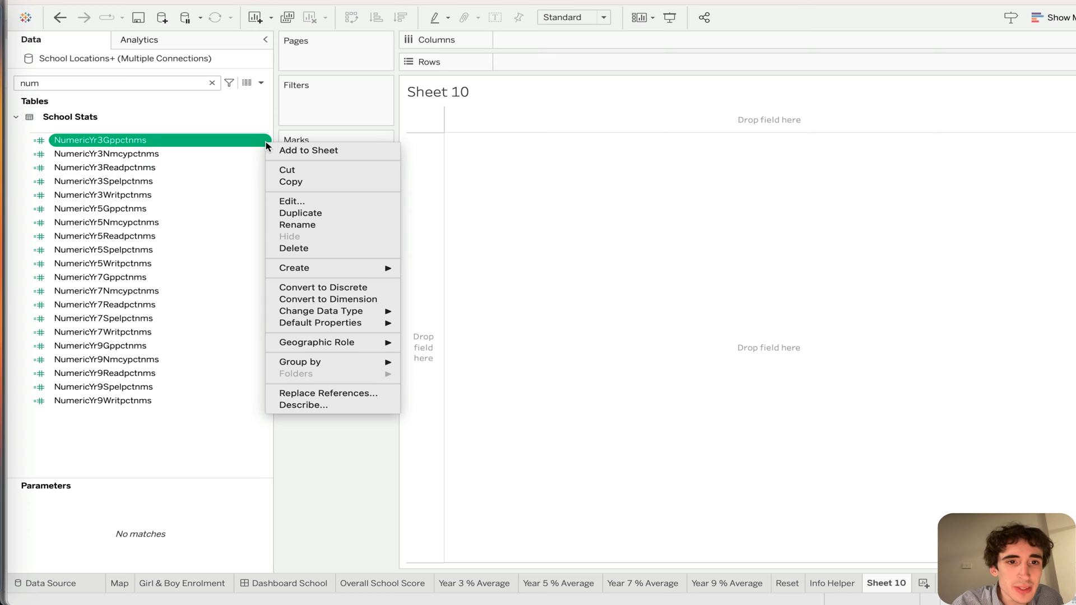
left_click(291, 201)
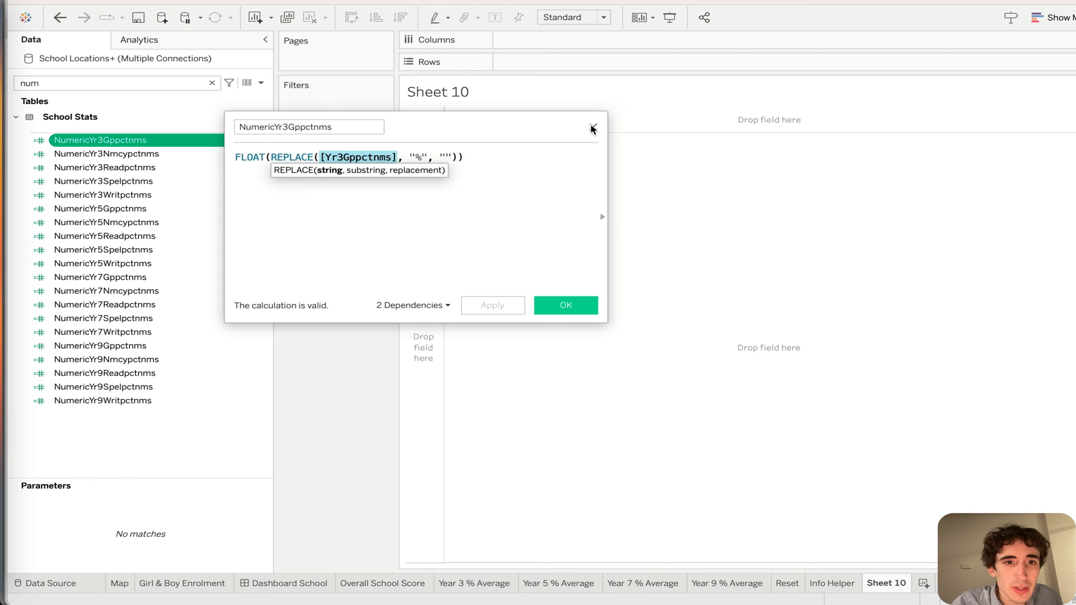
left_click(592, 128)
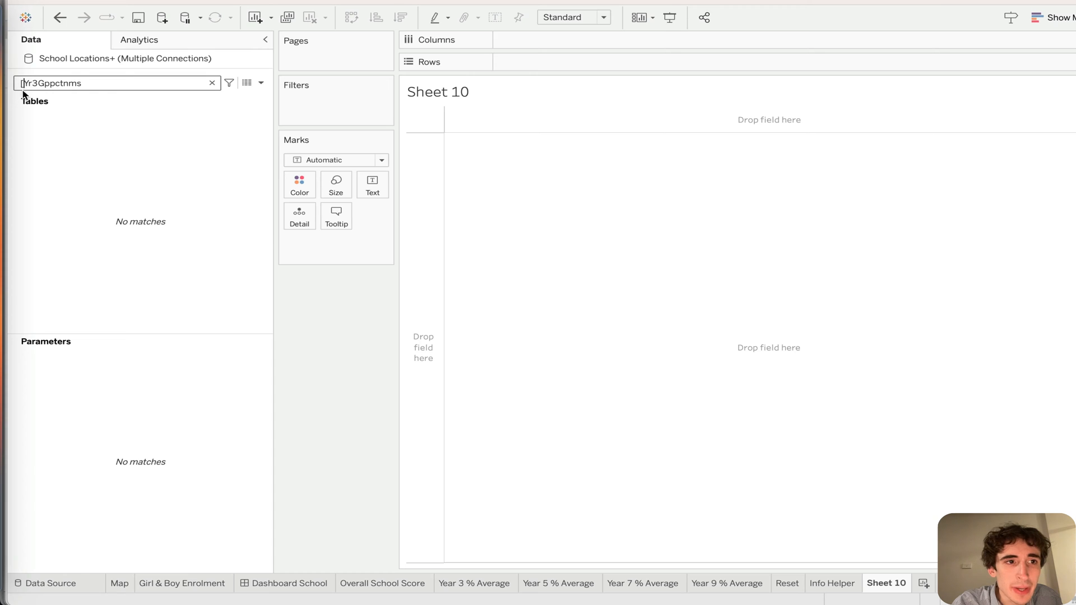
right_click(82, 131)
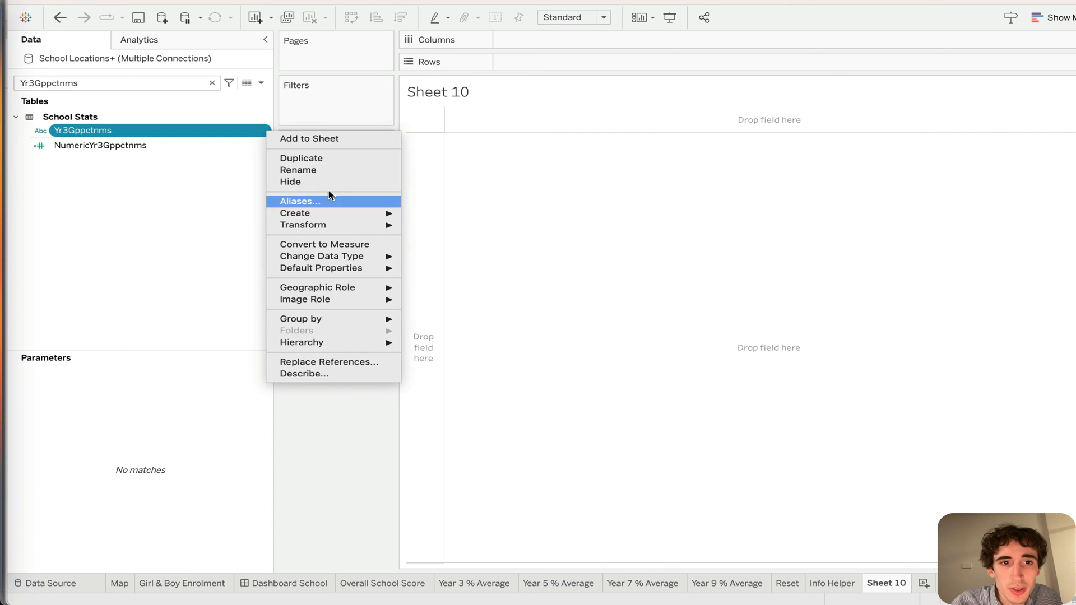
mouse_move(310, 334)
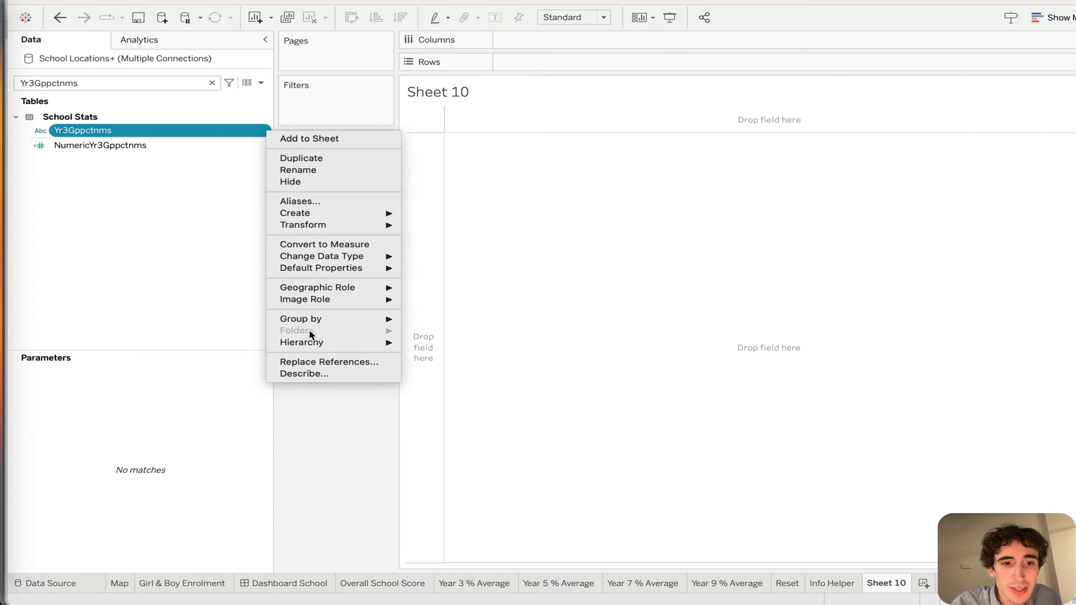
mouse_move(250, 185)
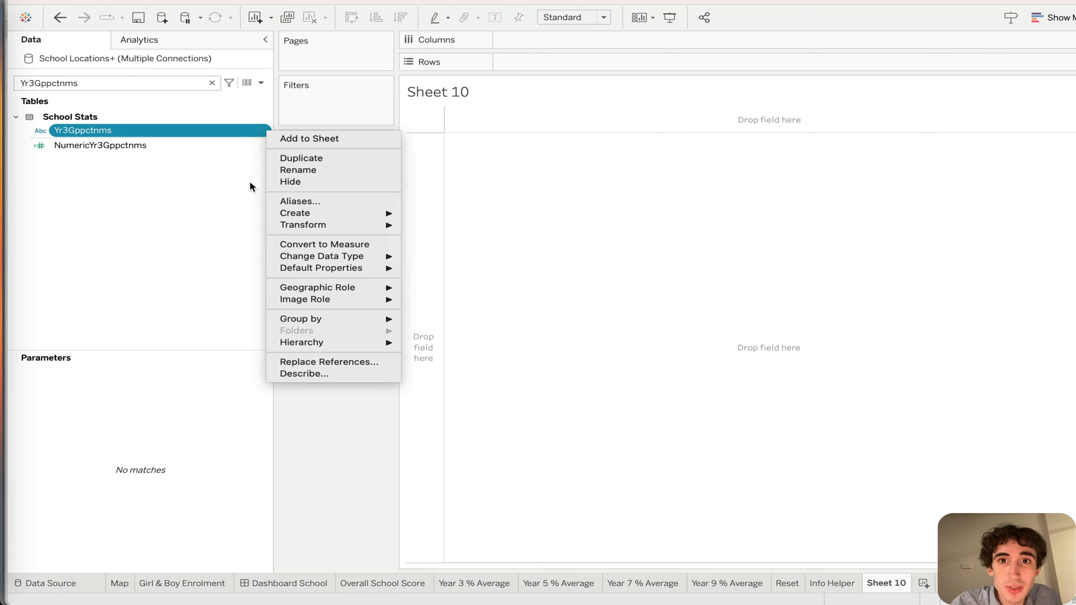
mouse_move(253, 179)
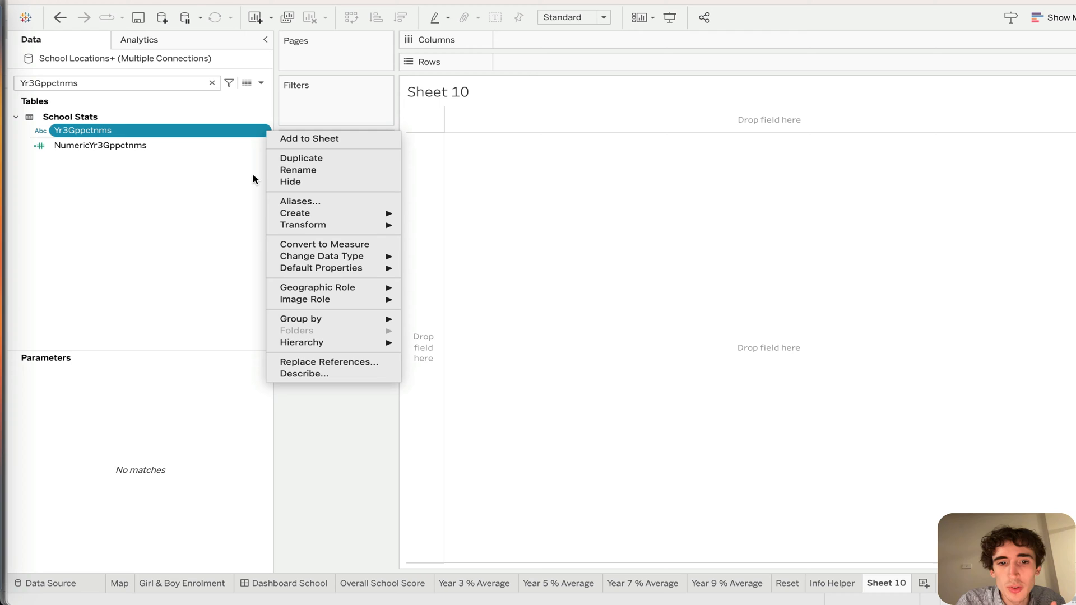
mouse_move(311, 201)
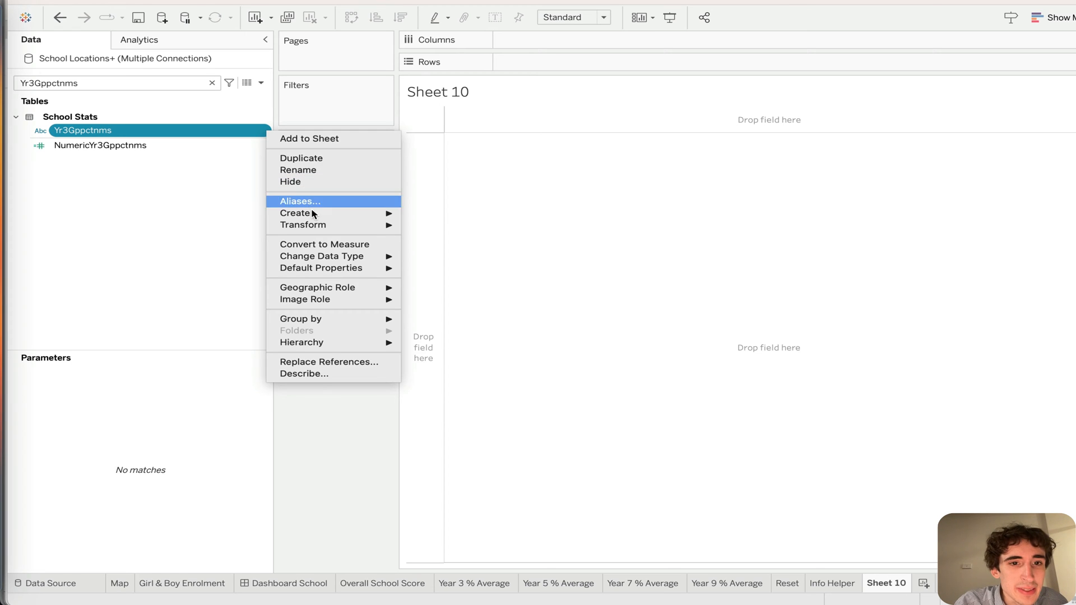
mouse_move(369, 217)
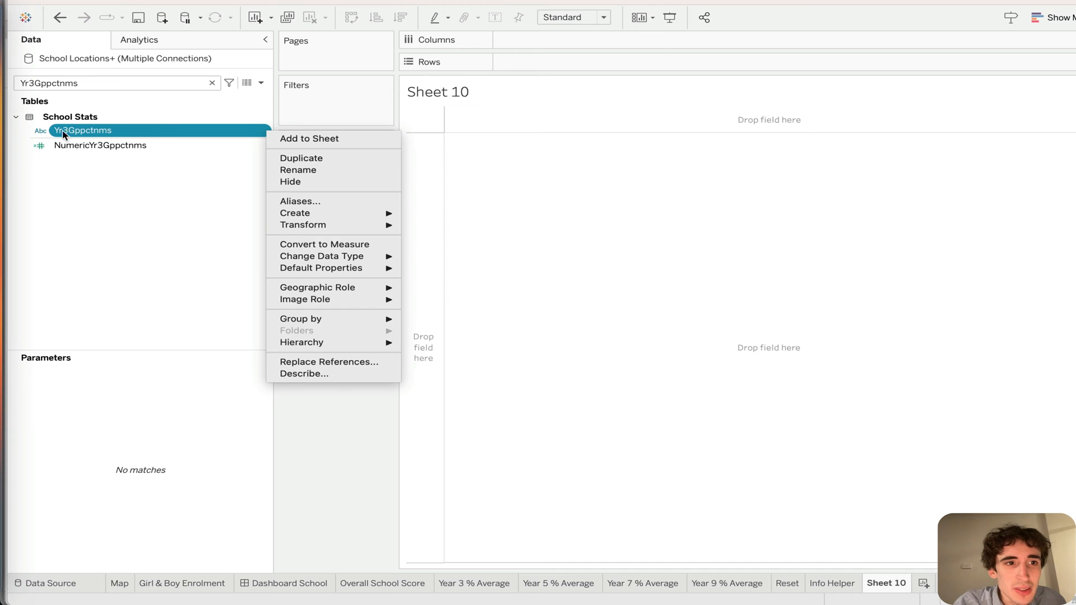
mouse_move(67, 132)
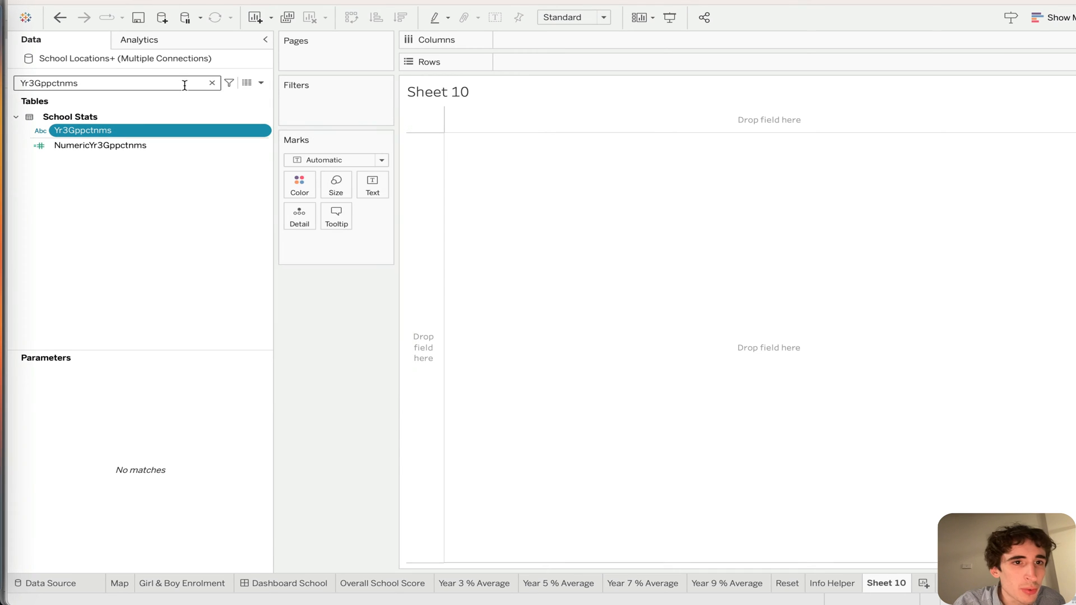
- Search fields for 'num' and show the twenty score measures as a summed text table
type("numb")
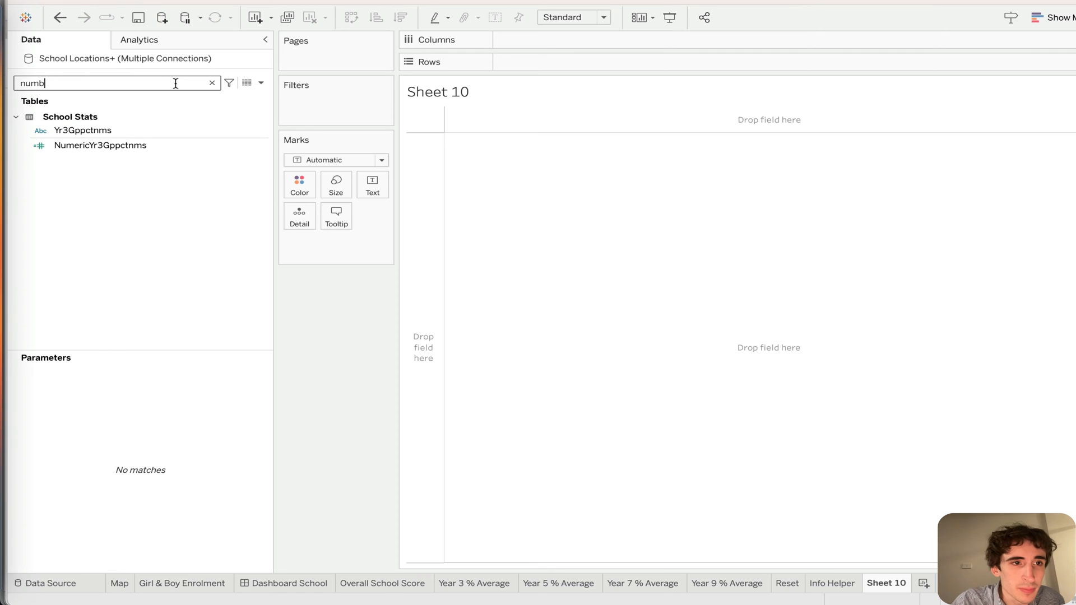
key("backspace")
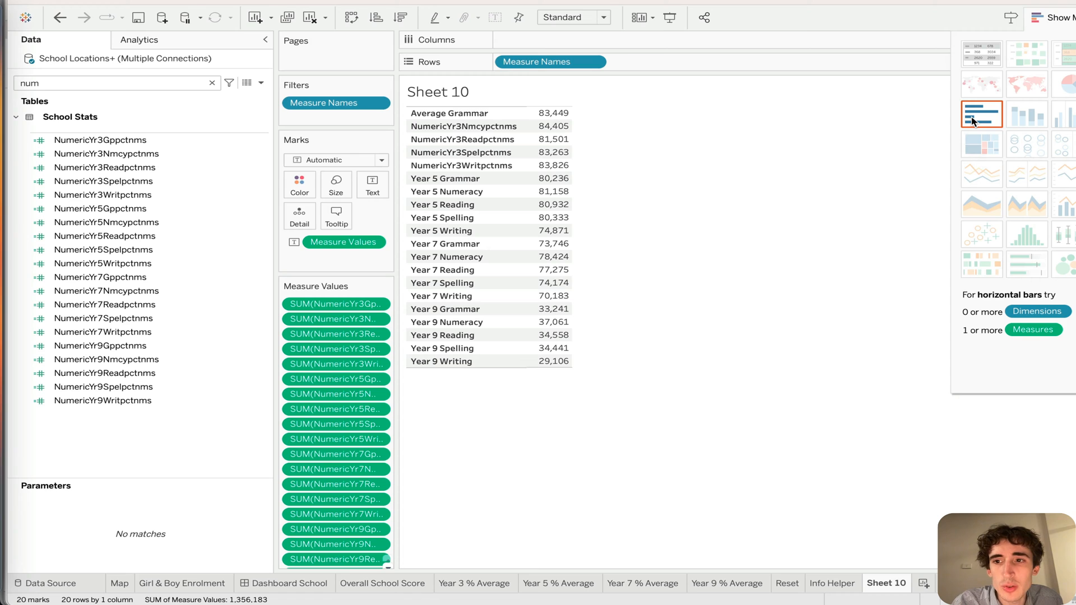
mouse_move(981, 113)
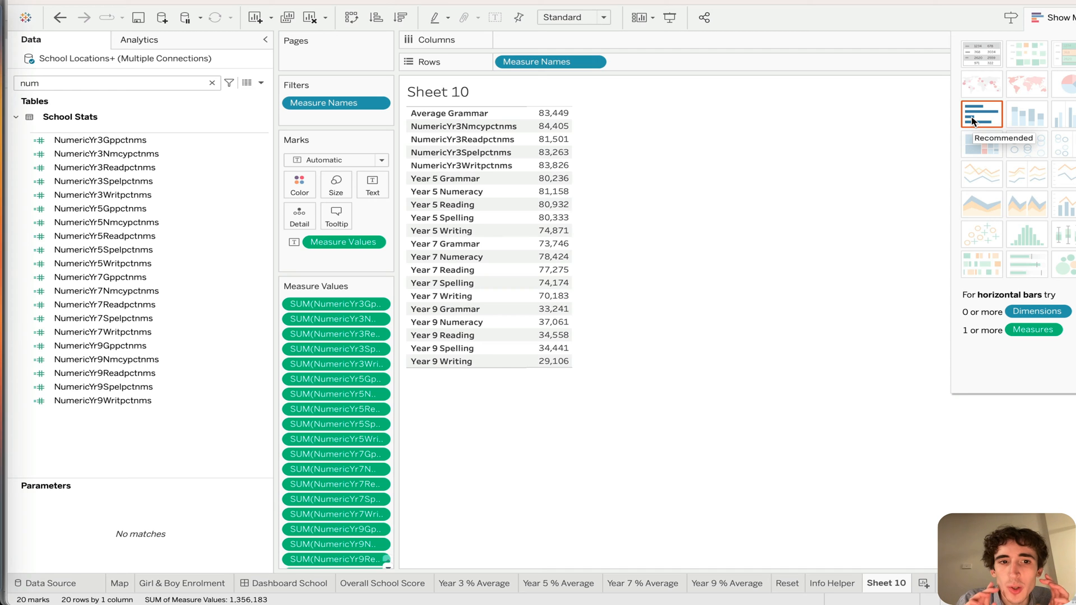
left_click(981, 113)
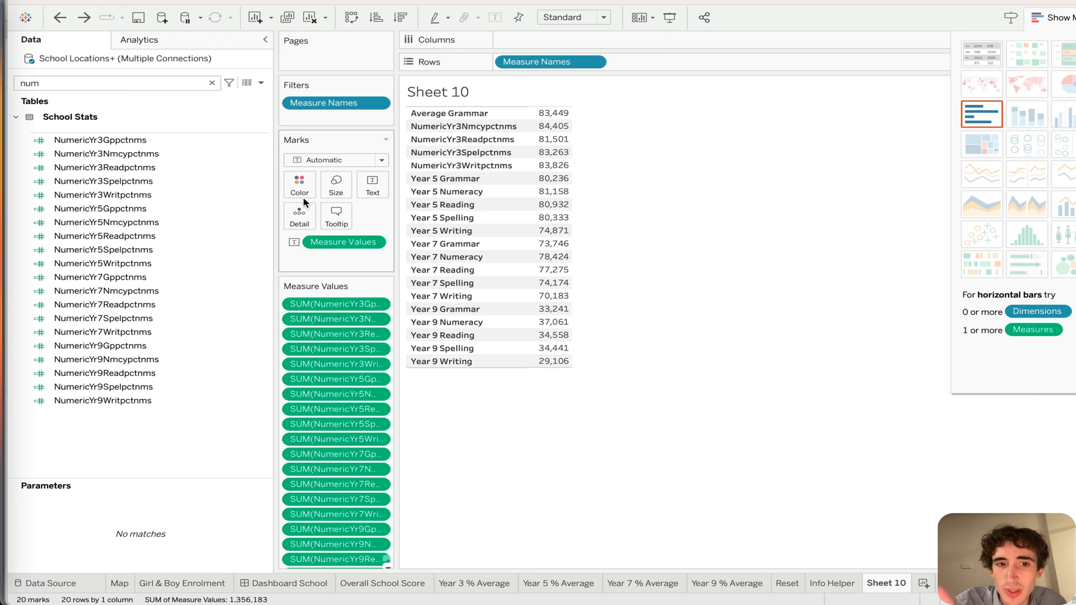
mouse_move(300, 216)
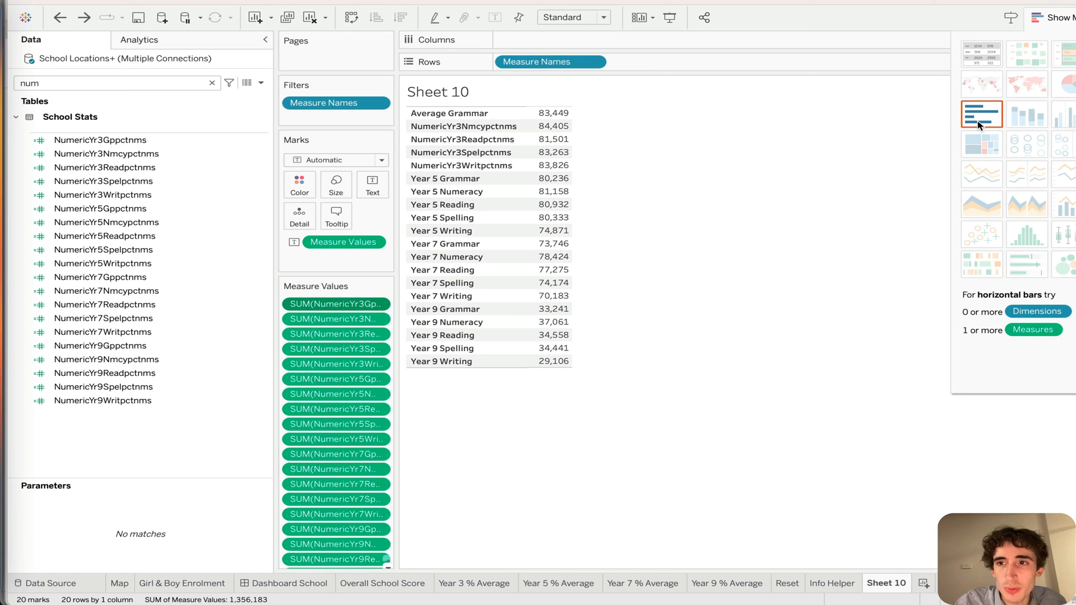
- Show measures as horizontal bars, filtering out Year 7 Spelling, Year 7 Writing, Year 9 Grammar
left_click(981, 114)
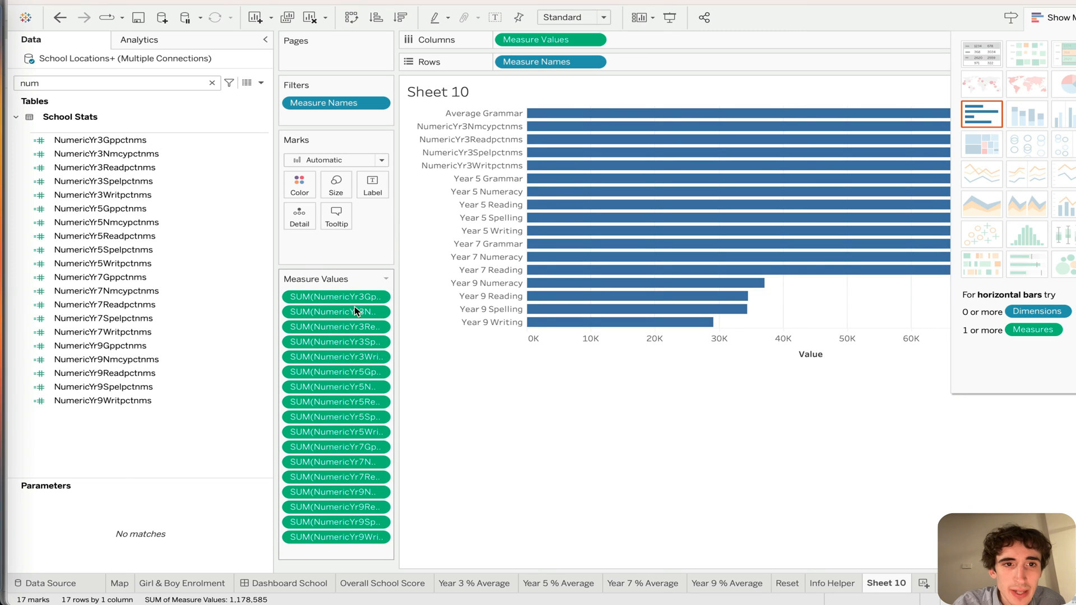
left_click(381, 103)
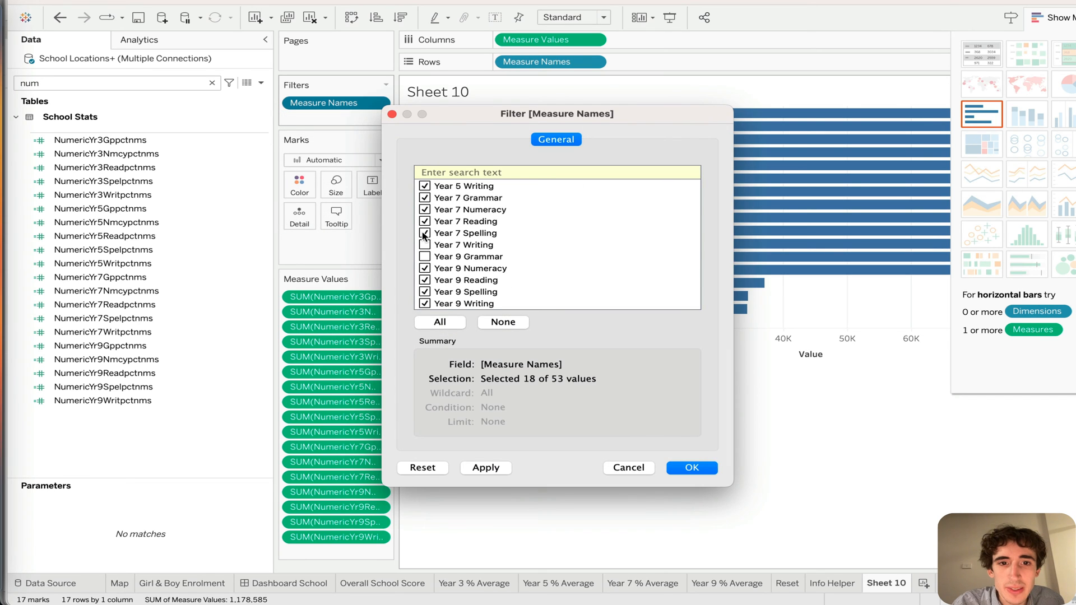
scroll("down", 3)
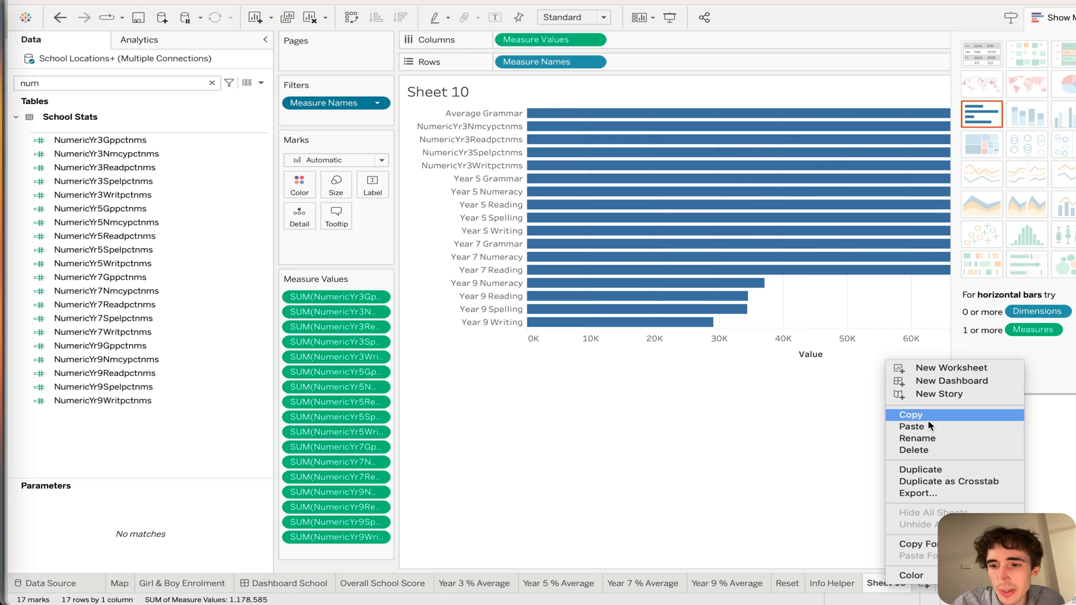
left_click(832, 584)
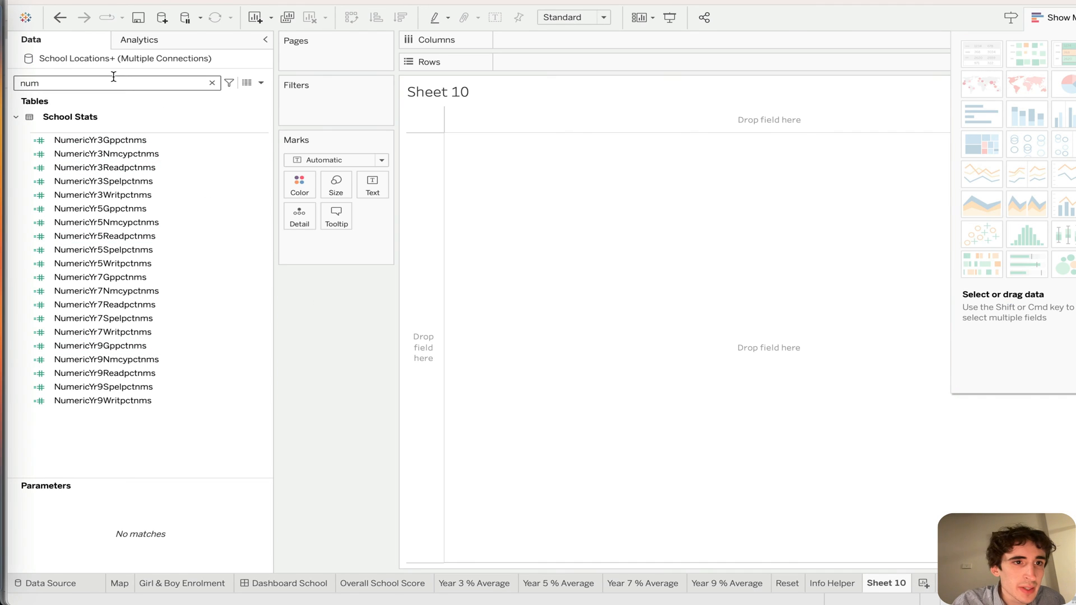
- Find Yr3Gppctnms and build a Year 3–9 Gppctnms crosstab with bar marks
type("yr[Yr3Gppctnms]")
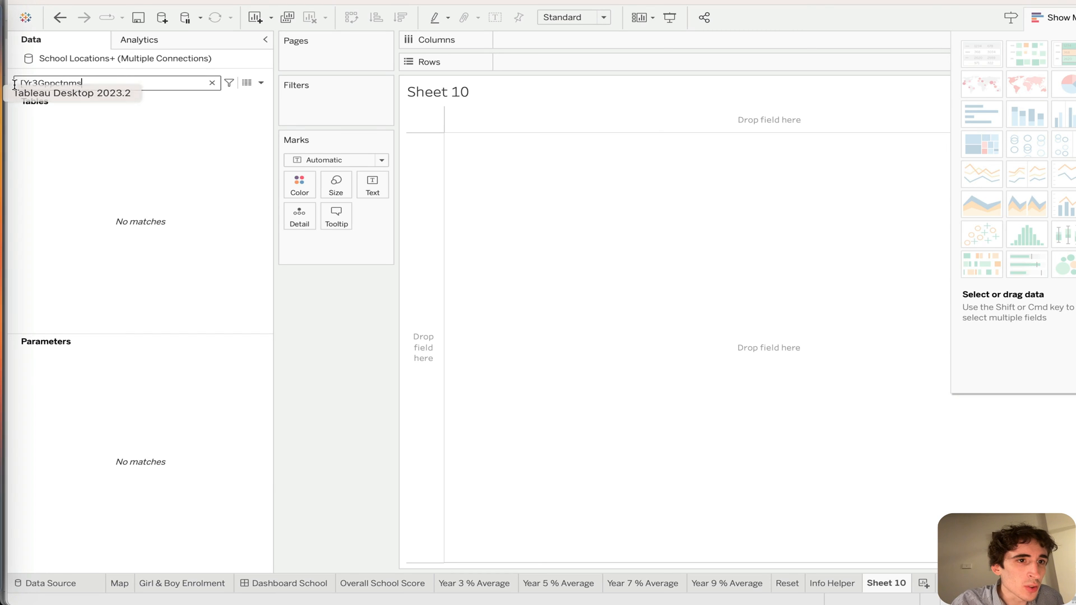
type("Yr3Gppctnms")
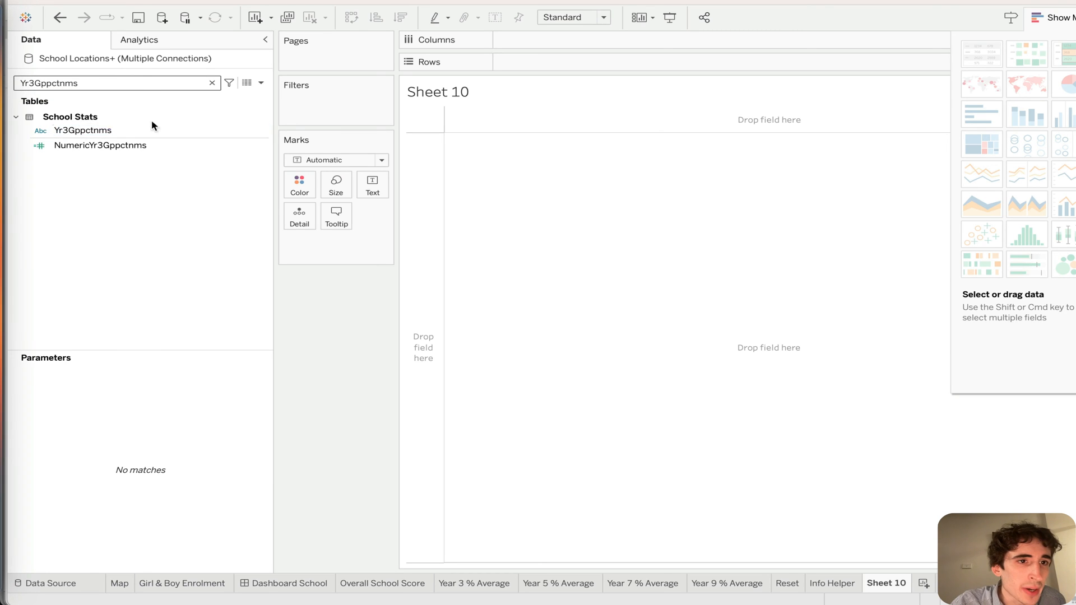
left_click(82, 130)
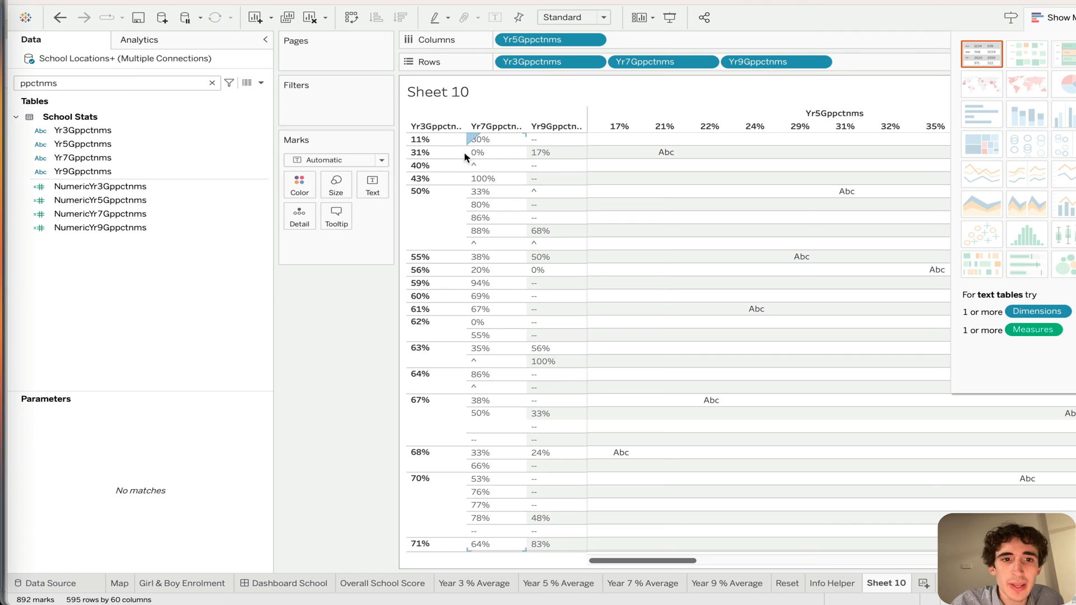
left_click(335, 160)
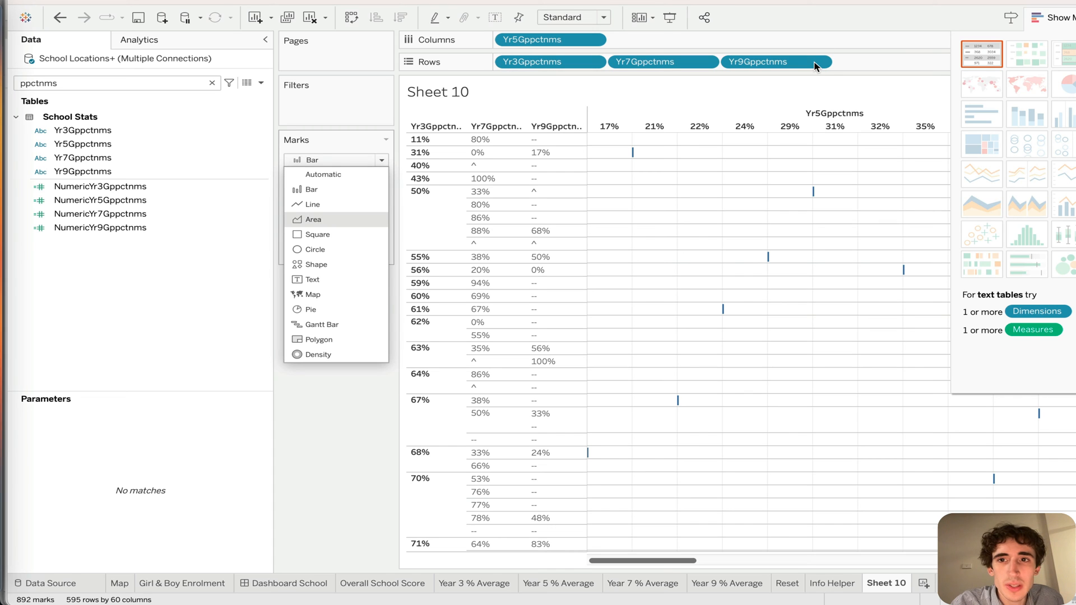
- Convert Yr3Spelpctnms to a measure and place its distinct count on Rows
right_click(86, 342)
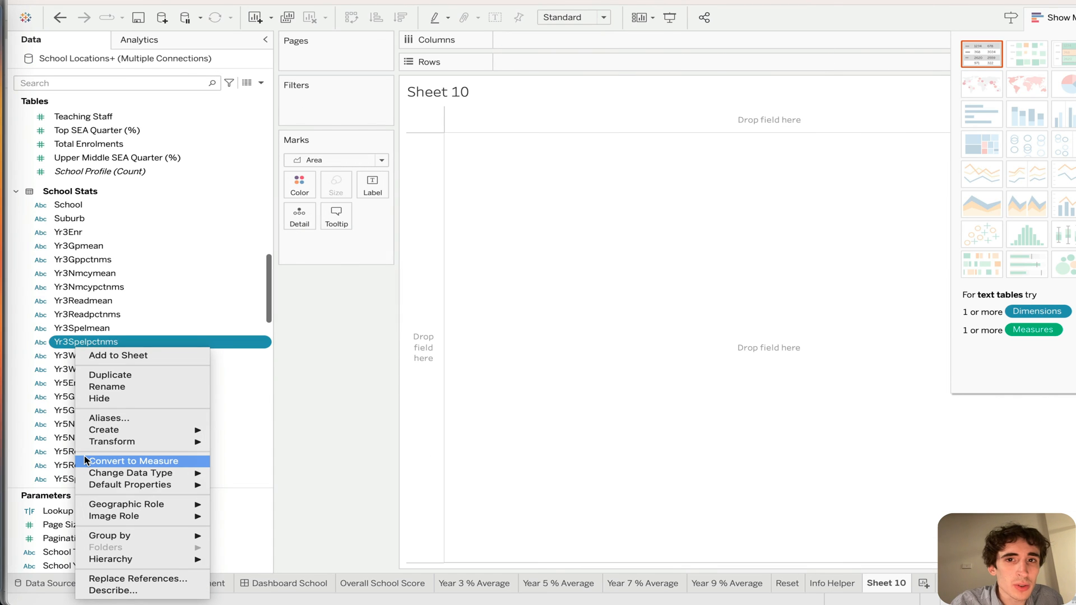
left_click(134, 460)
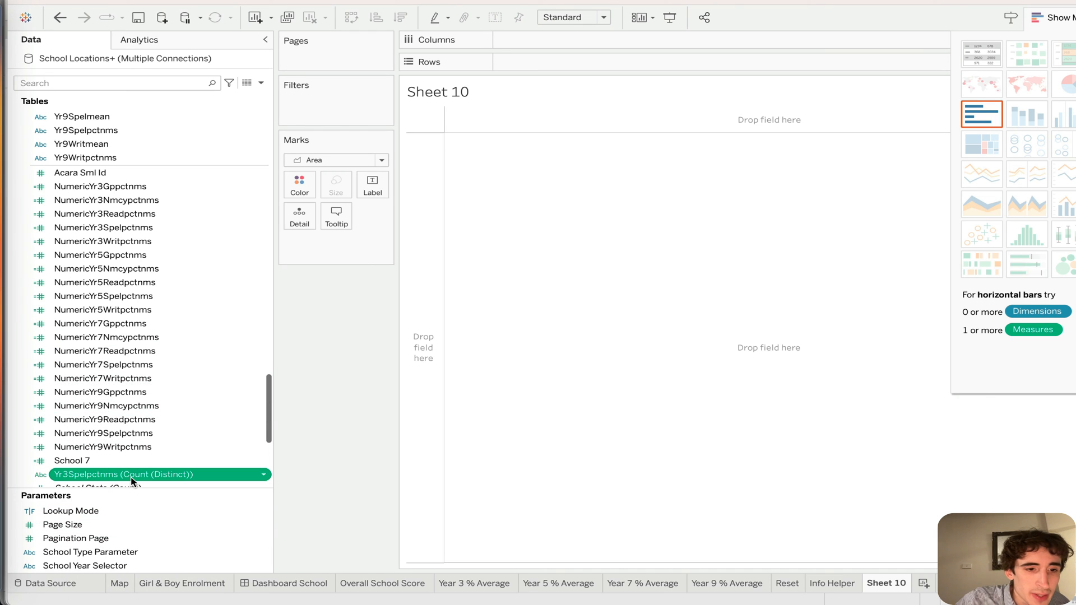
left_click_drag(131, 474, 549, 101)
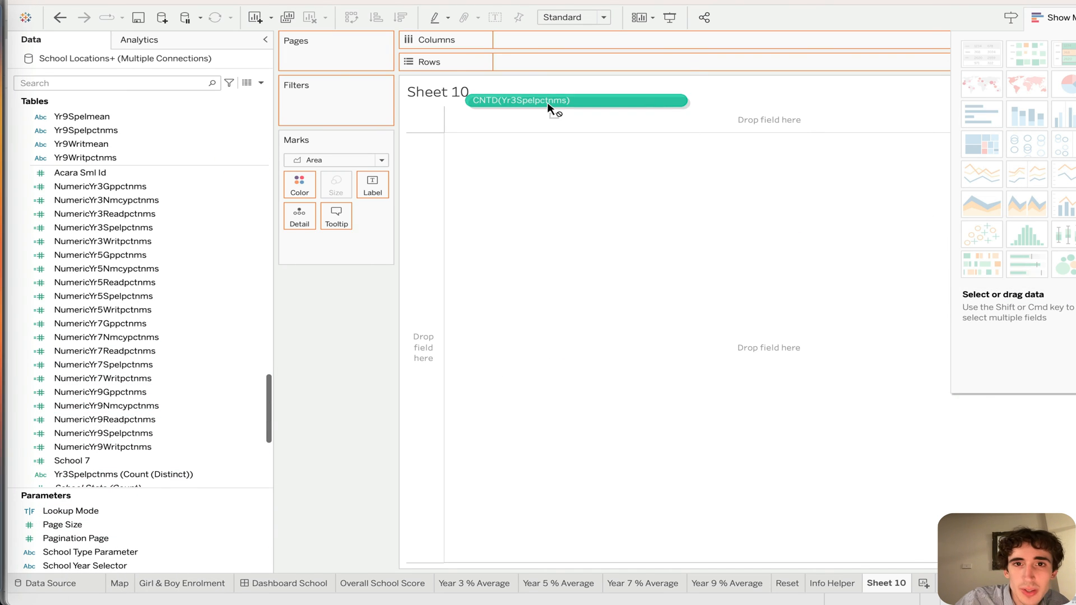
left_click_drag(577, 100, 549, 62)
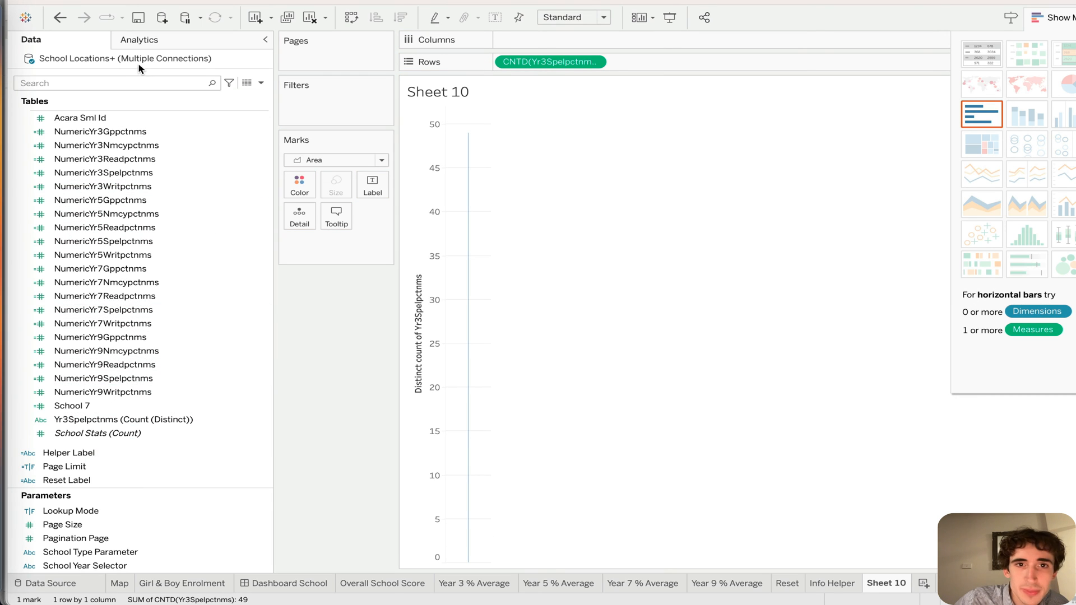
type("[Yr3Gppctnms")
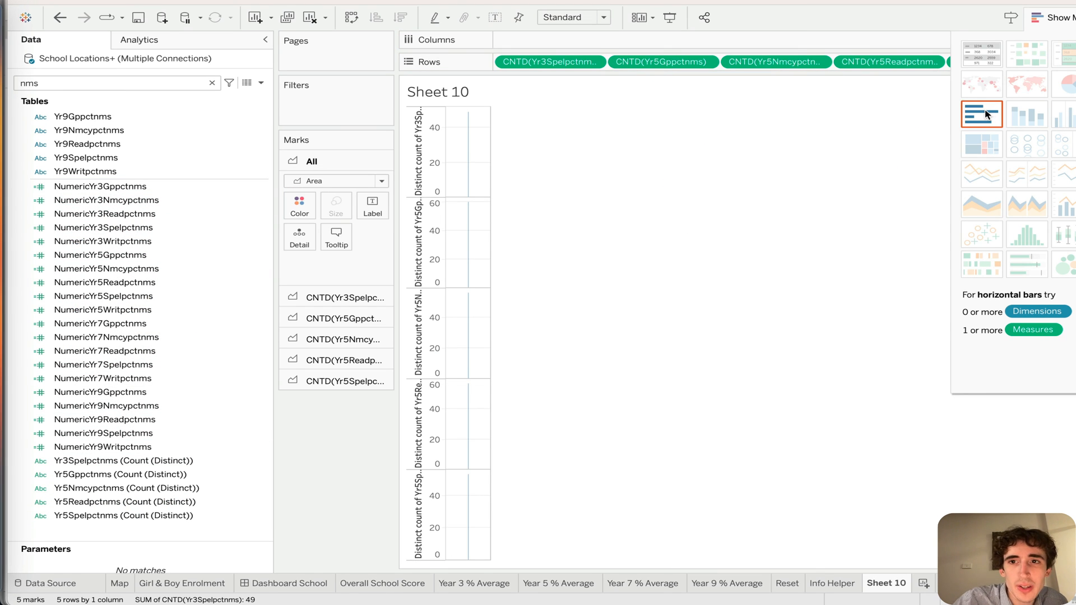
- Display the five distinct counts as horizontal bars and confirm the Measure Names filter
left_click(981, 114)
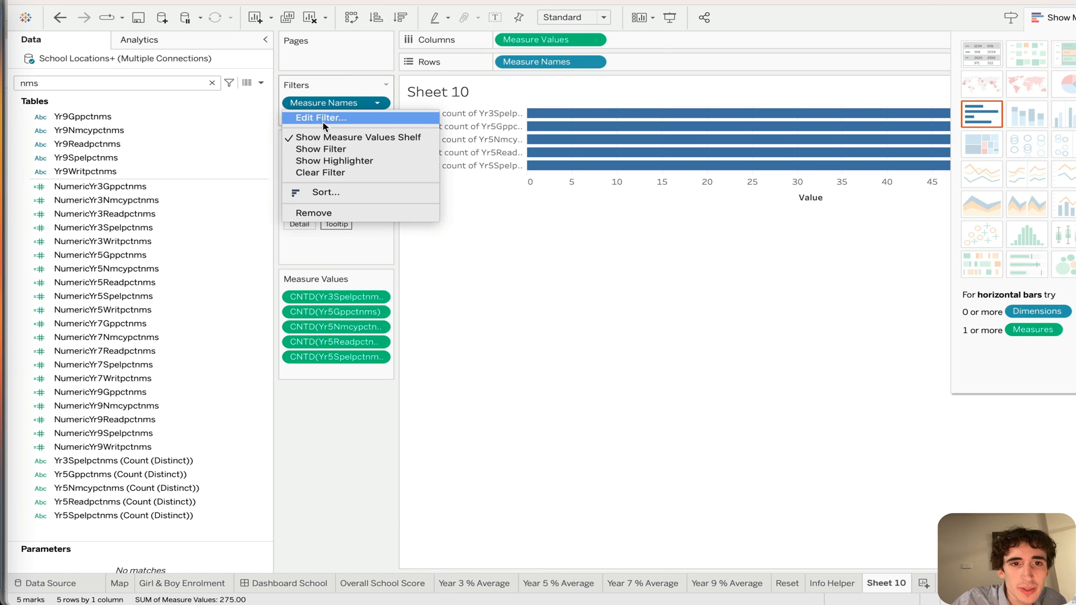
left_click(323, 117)
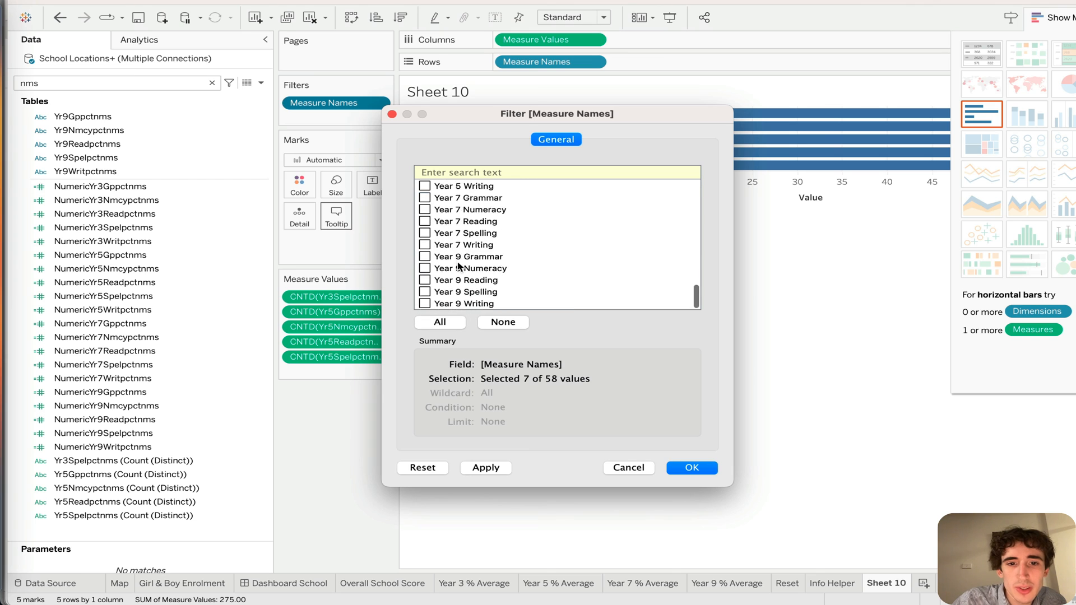
left_click(690, 467)
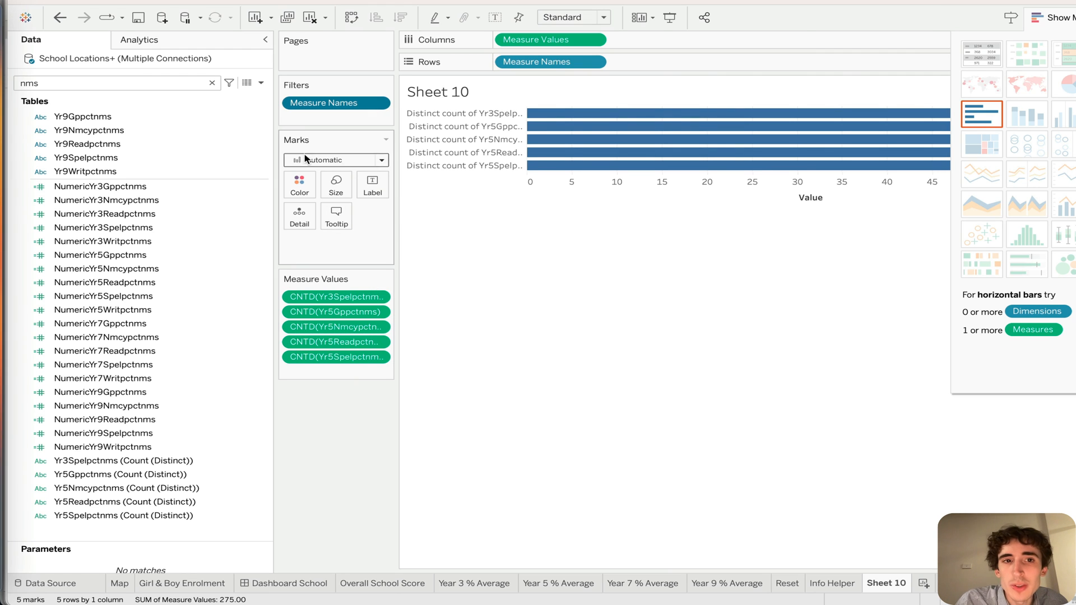
left_click(545, 61)
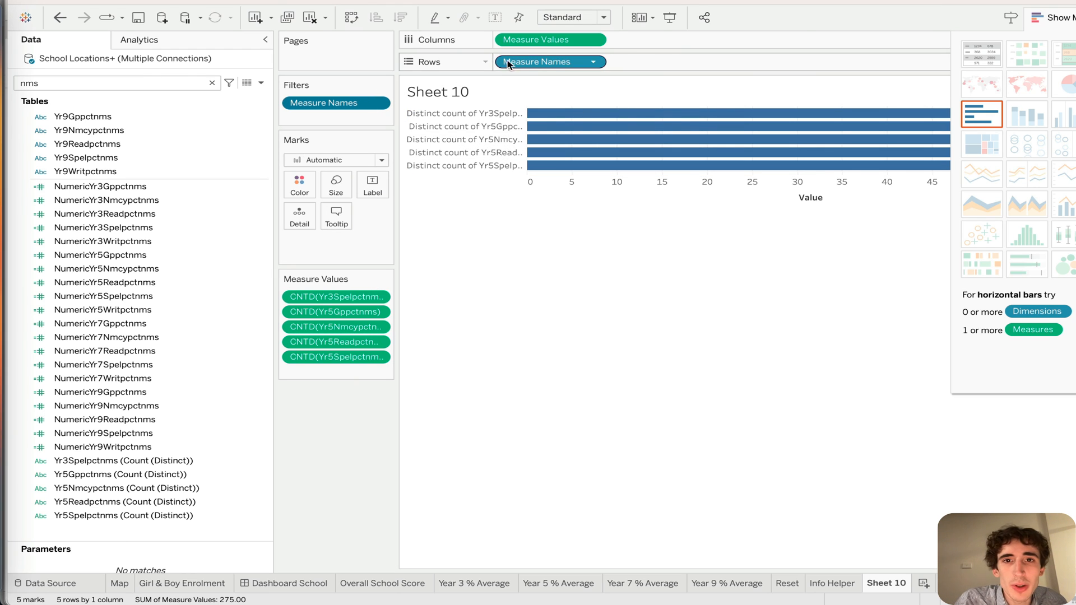